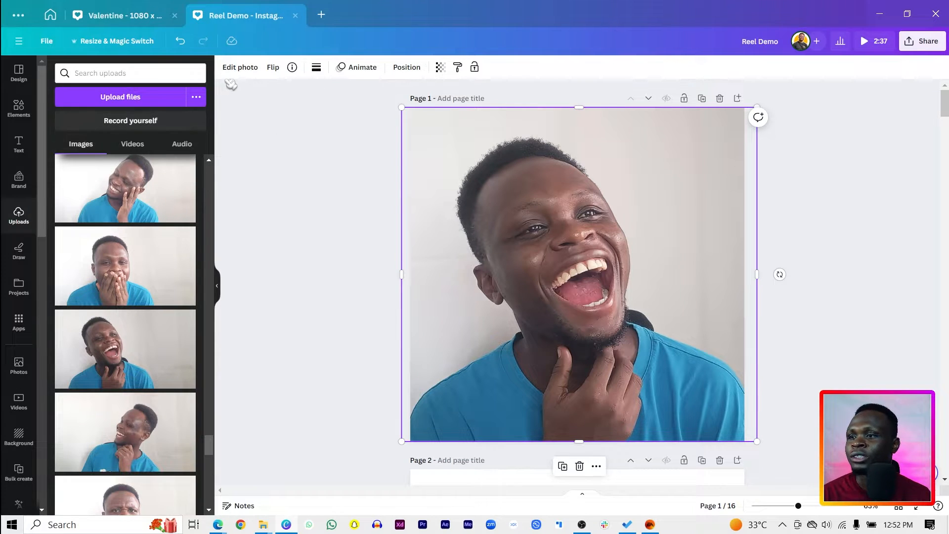
- Show the duotone effect options for the laughing man's portrait on page 1
click(239, 67)
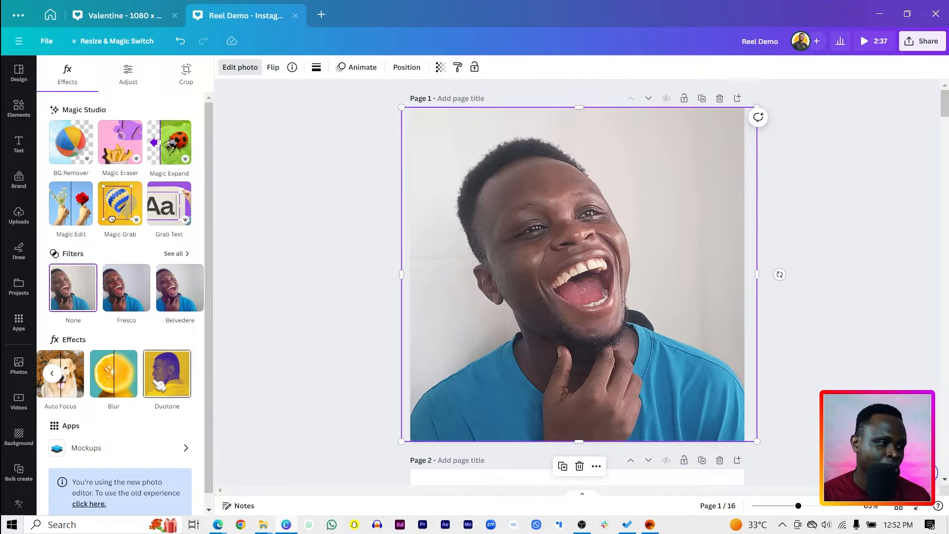
click(167, 374)
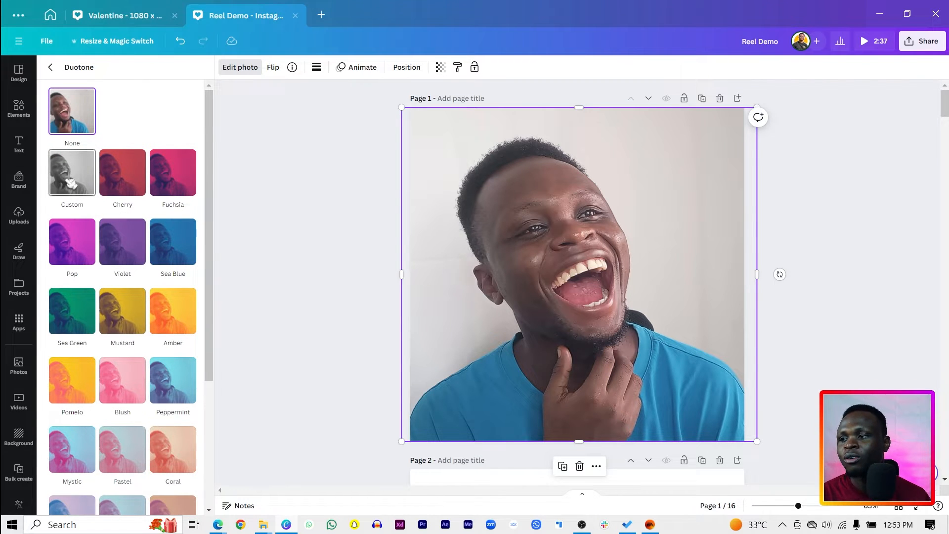
- Apply a custom duotone to the portrait and pick red for its highlights
click(72, 172)
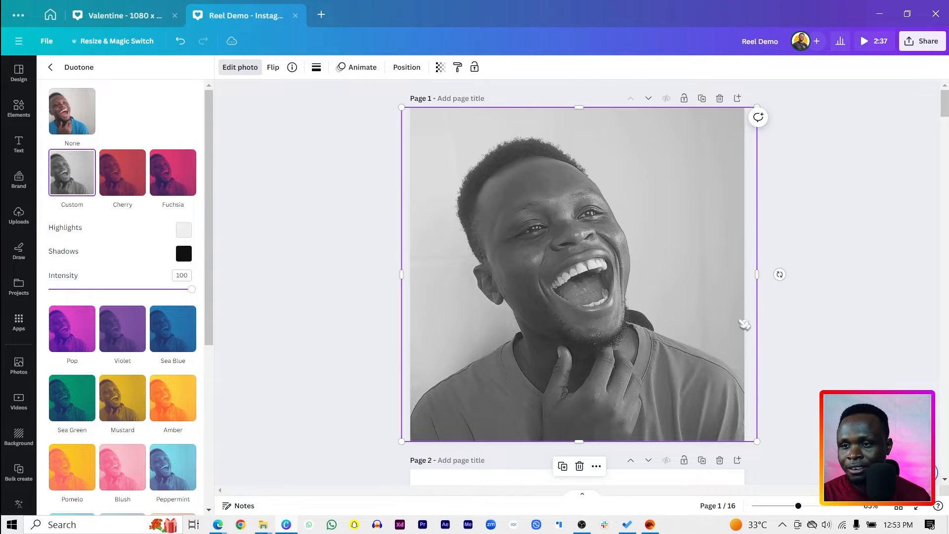
mouse_move(519, 174)
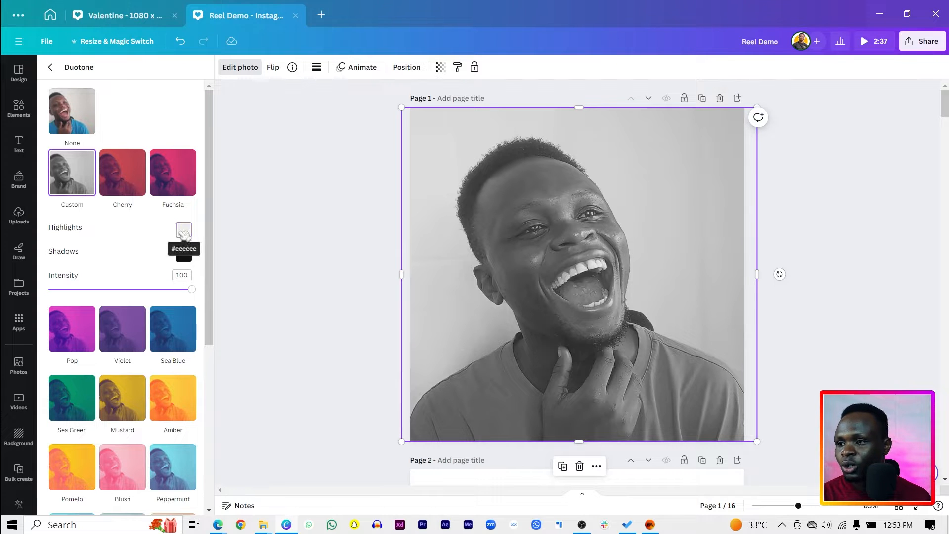
click(184, 230)
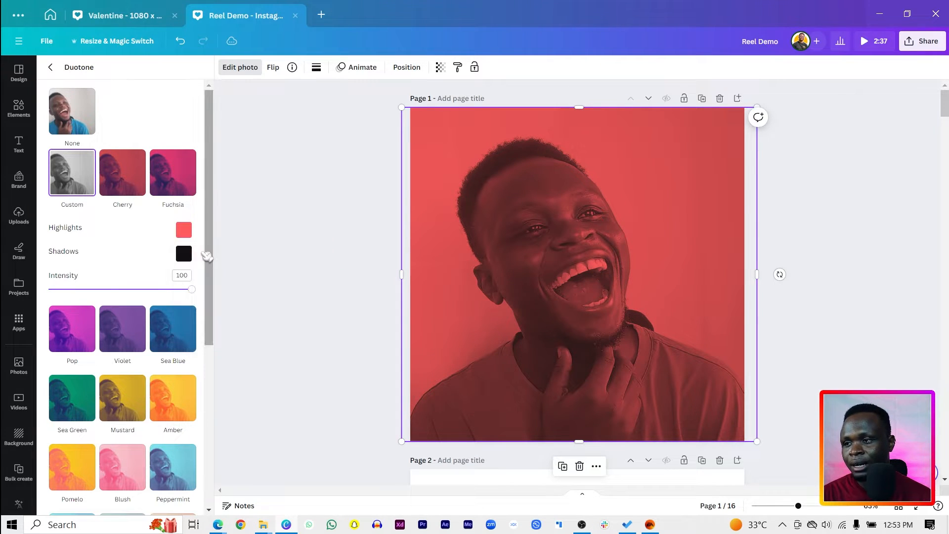
- Set the portrait's duotone shadows to dark purple (#430072)
click(184, 254)
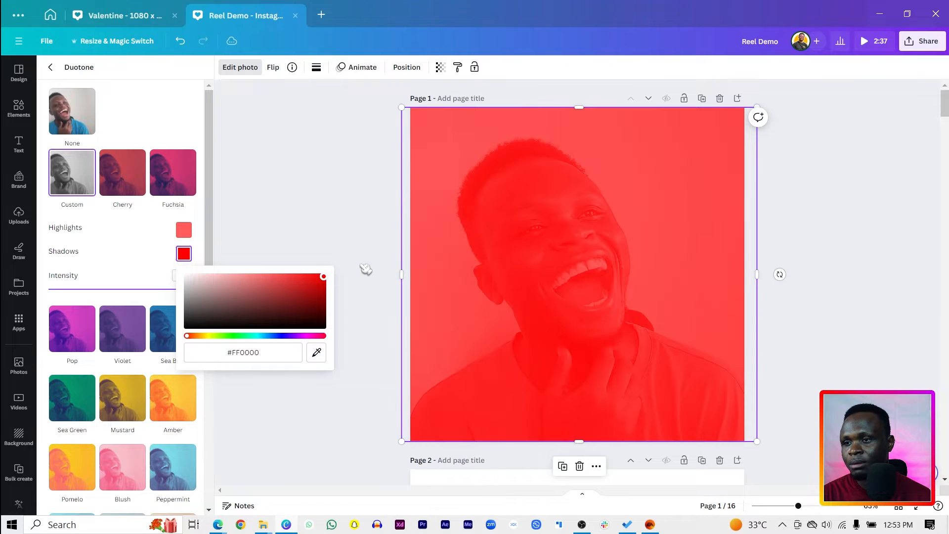
drag(324, 277, 324, 318)
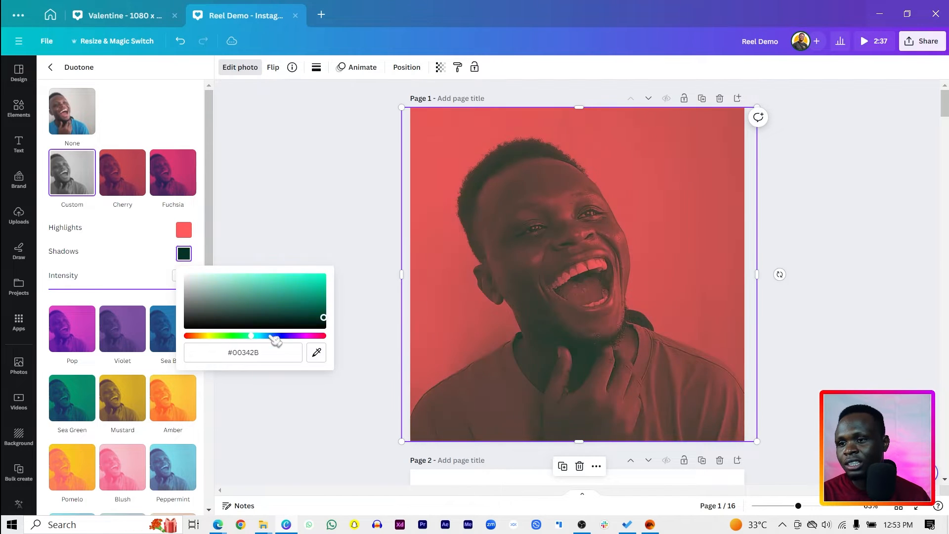
drag(276, 337, 291, 337)
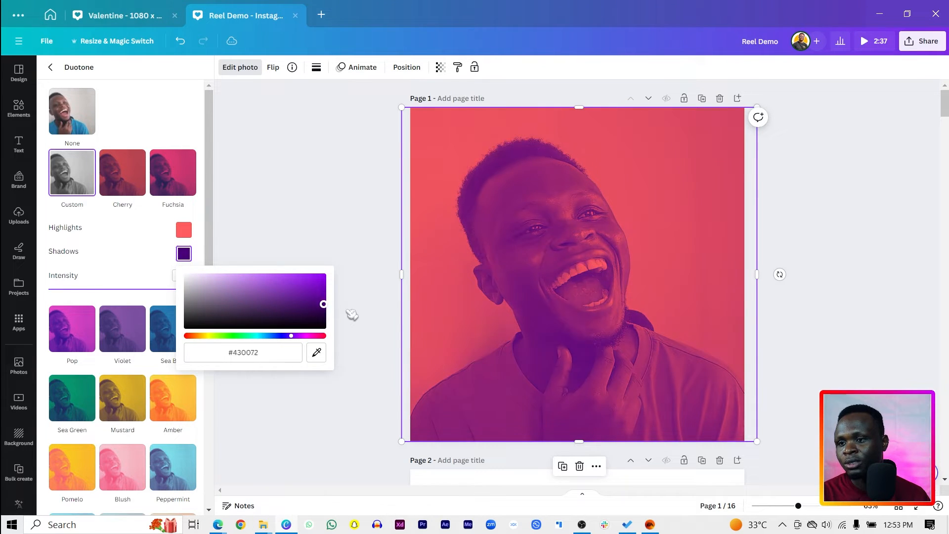
drag(322, 304, 323, 310)
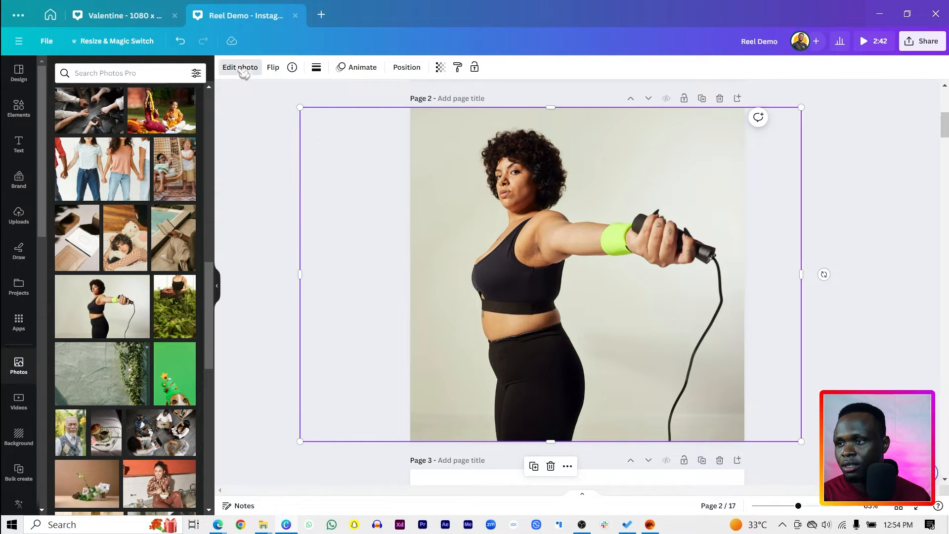
- Apply a custom duotone to the jump-rope woman with bright green highlights and black shadows
click(240, 67)
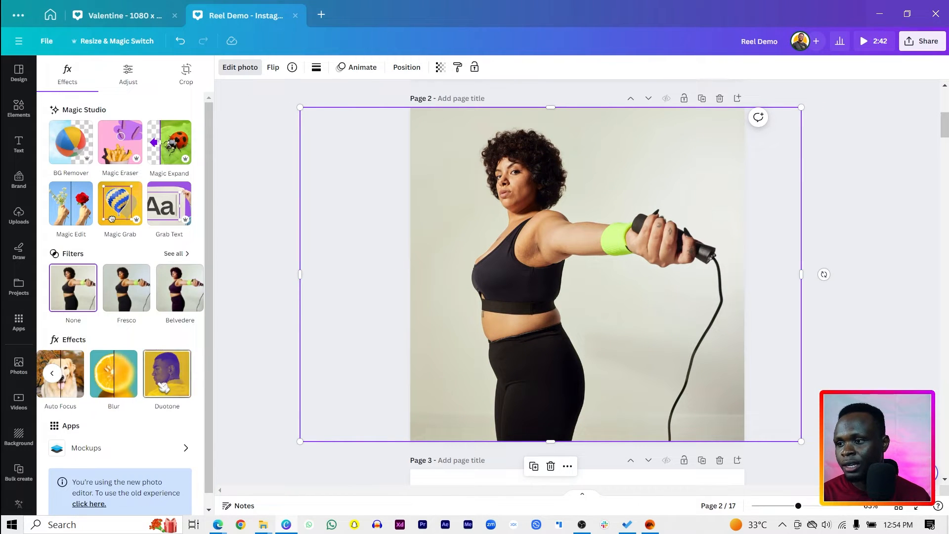
click(166, 374)
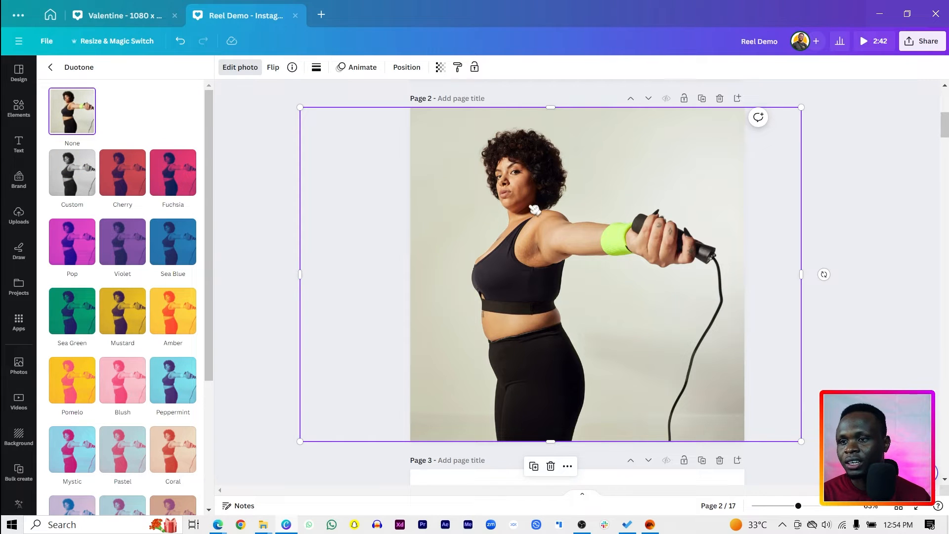
click(71, 172)
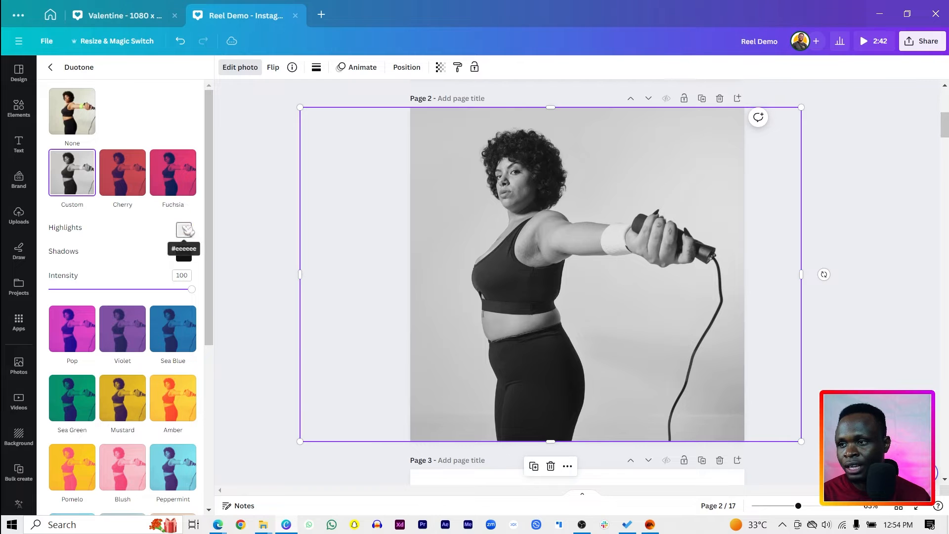
click(184, 230)
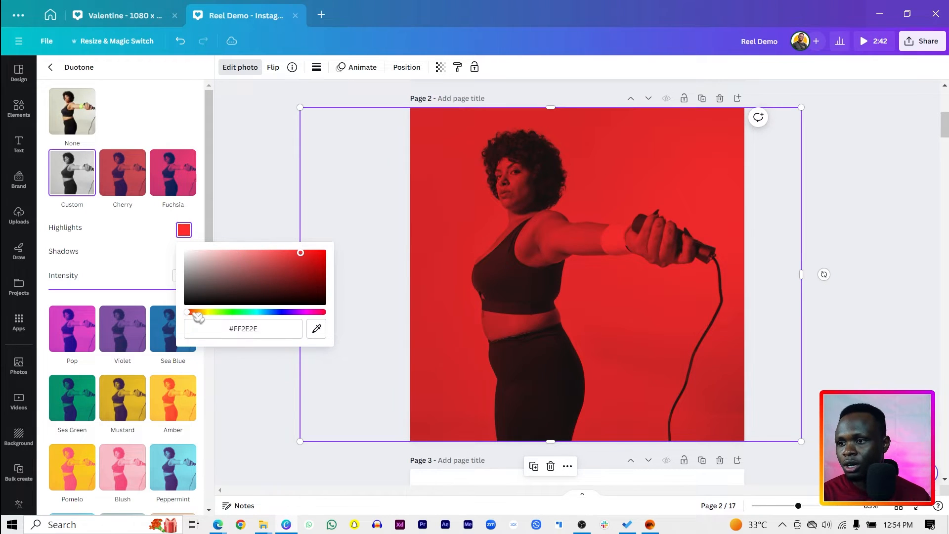
drag(194, 311, 216, 312)
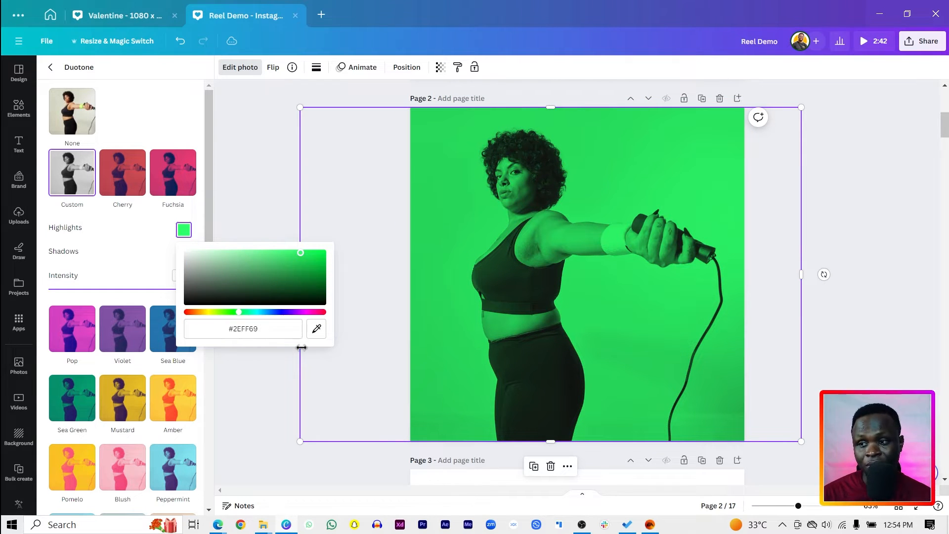
click(184, 254)
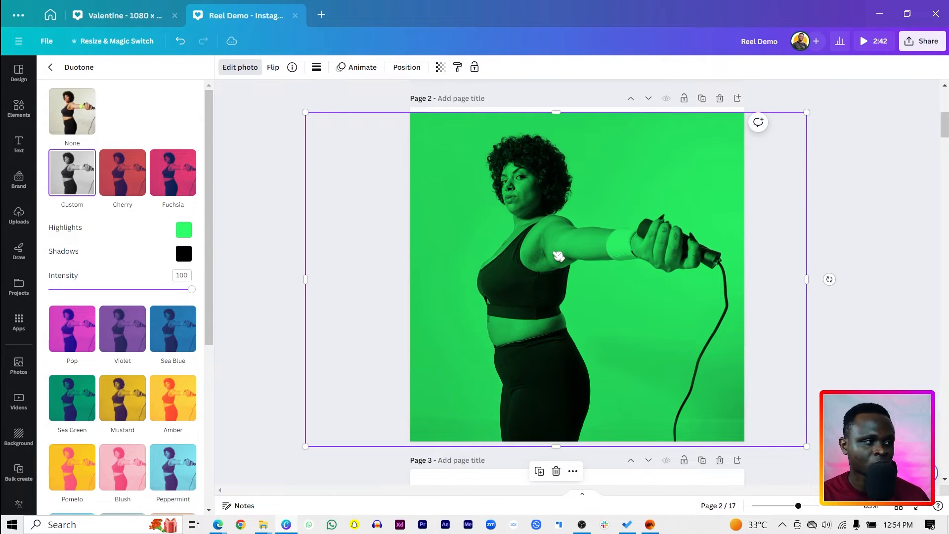
mouse_move(721, 134)
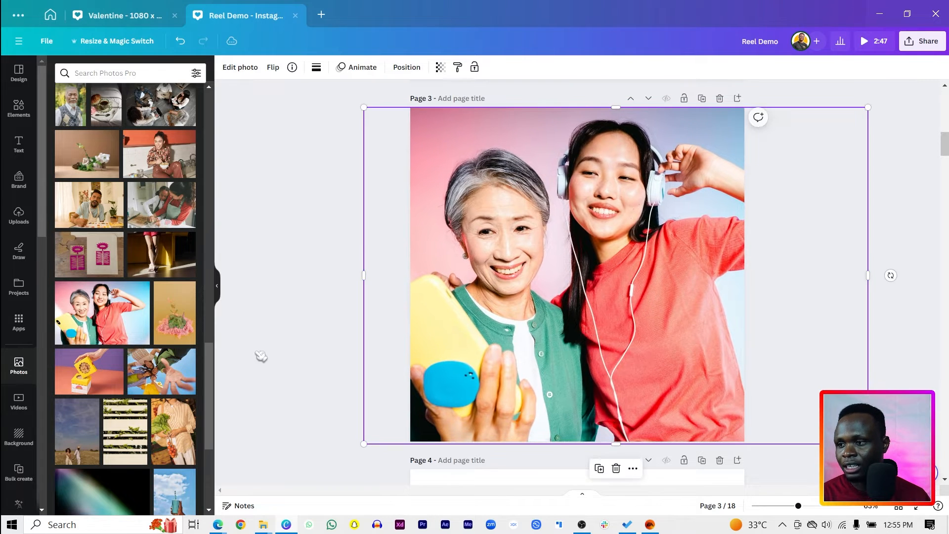
- Apply a custom duotone to the duo photo with light blue highlights
click(239, 68)
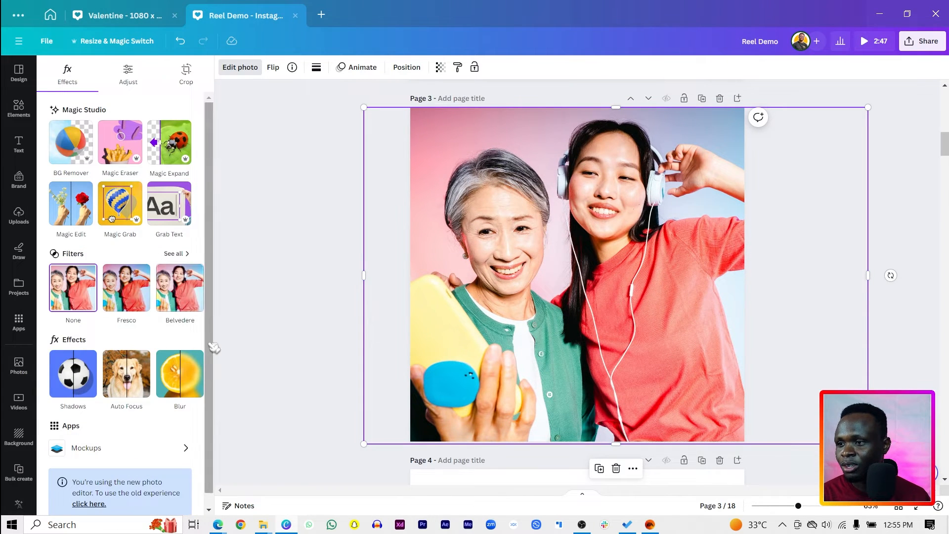
click(176, 254)
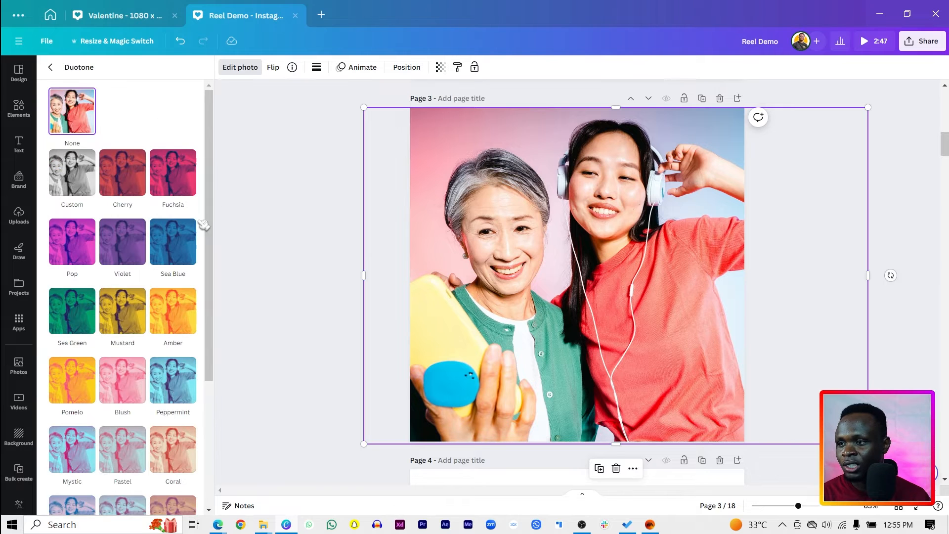
click(71, 172)
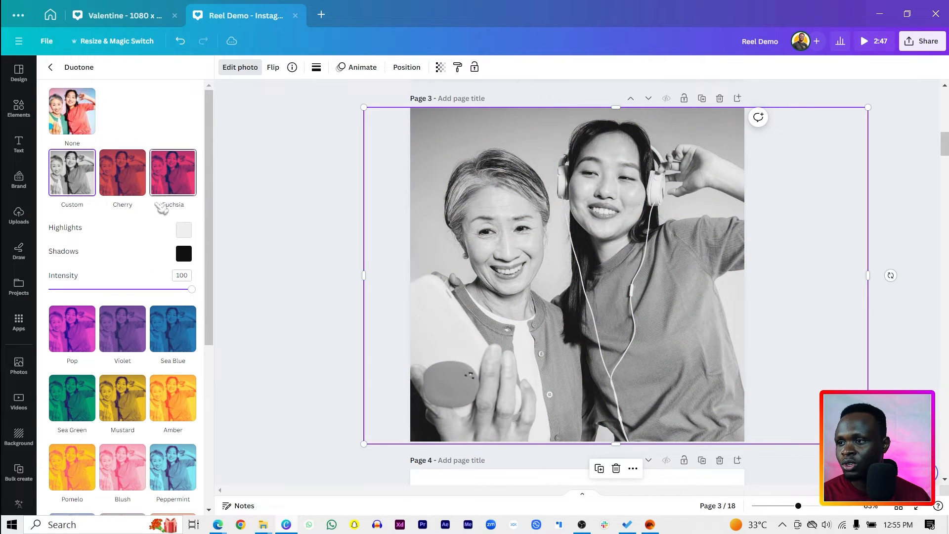
click(184, 230)
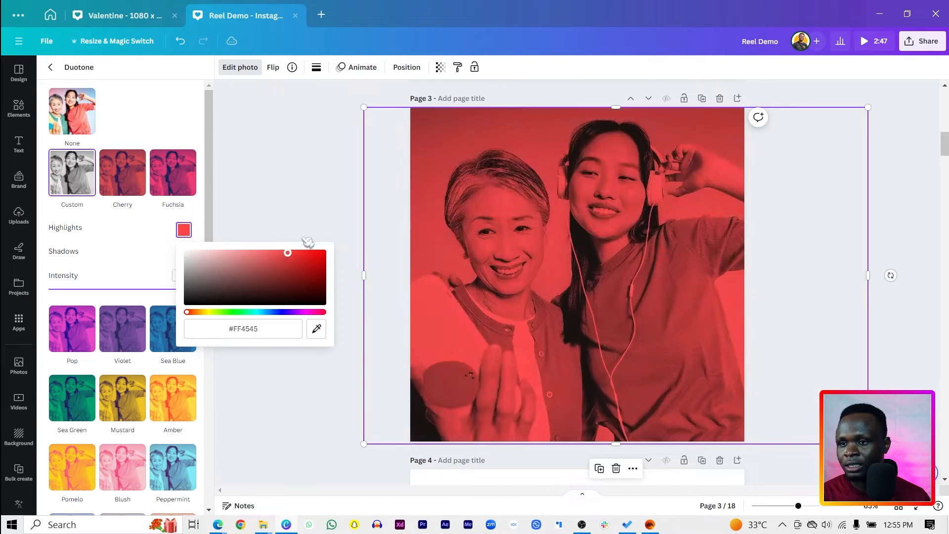
drag(288, 252, 261, 252)
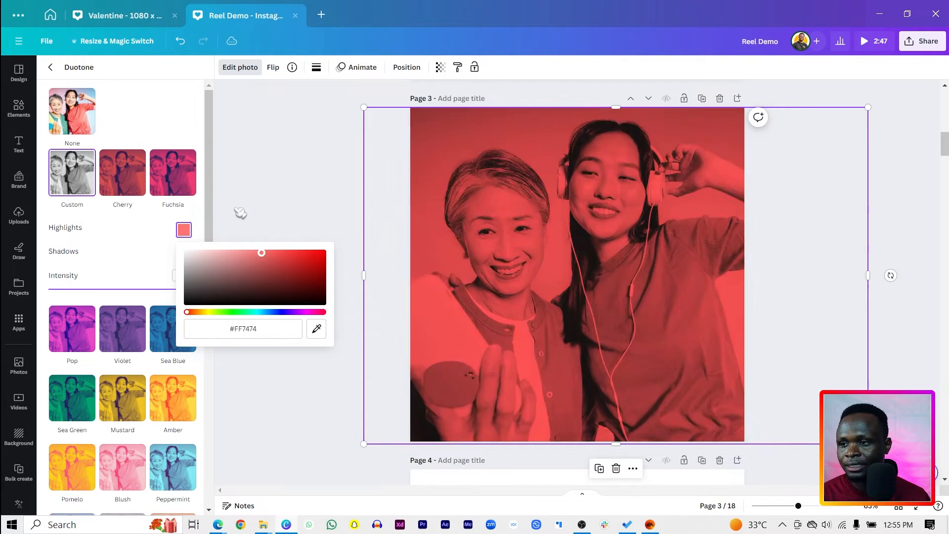
drag(261, 252, 254, 252)
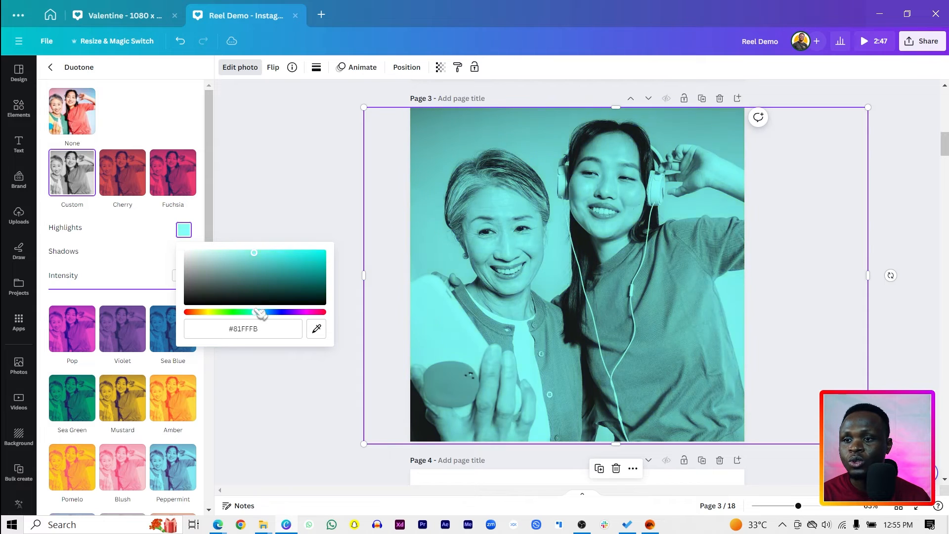
drag(254, 311, 269, 311)
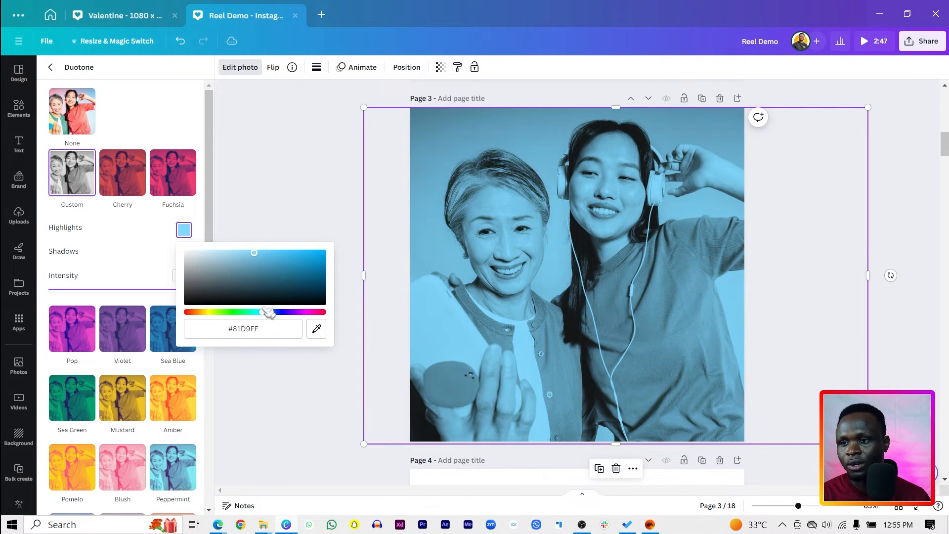
- Set the duo photo's duotone shadows to very dark red (#370000)
click(184, 253)
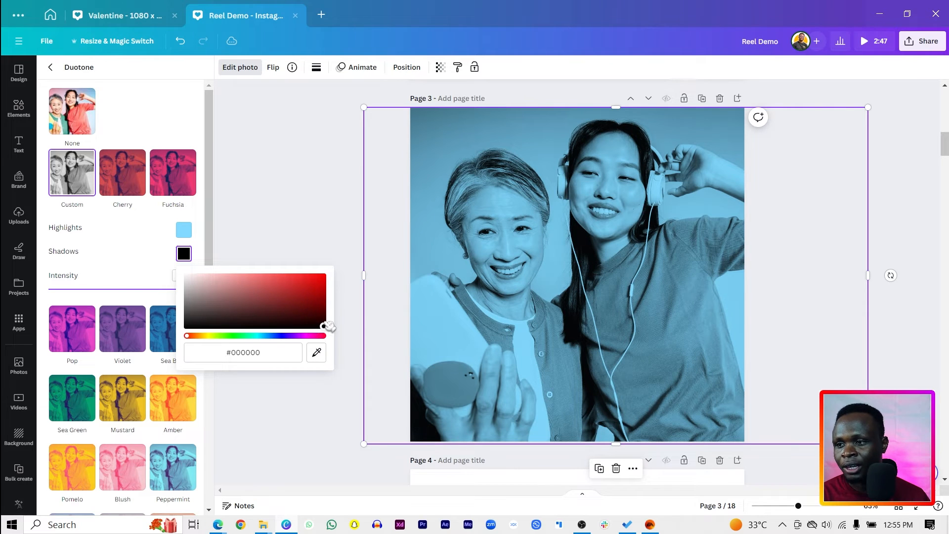
drag(329, 326, 322, 316)
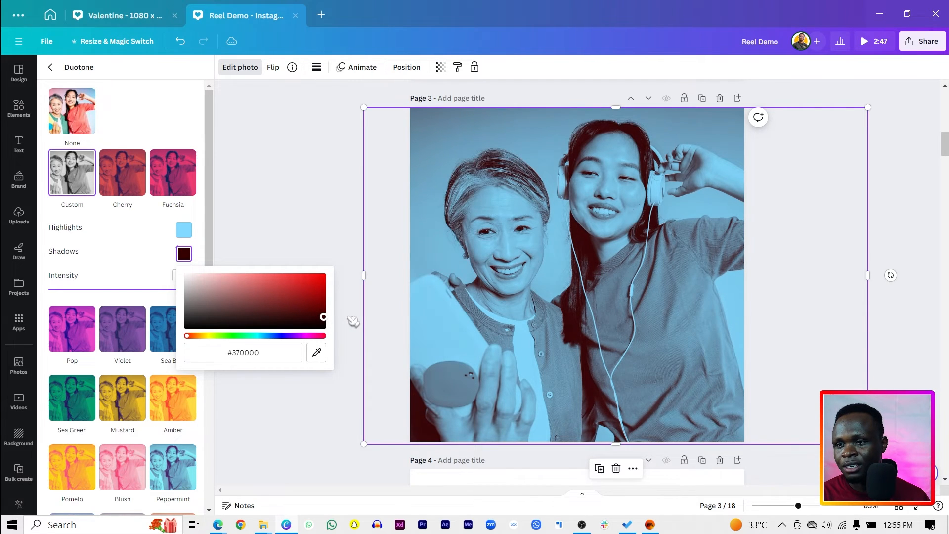